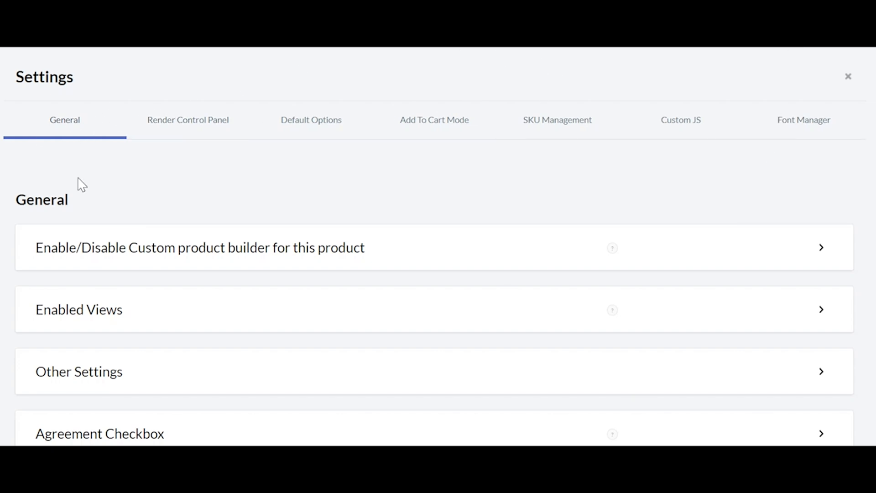
# Step: Glance through the Add To Cart Mode, Custom JS and Font Manager tabs, returning to General
pyautogui.click(188, 121)
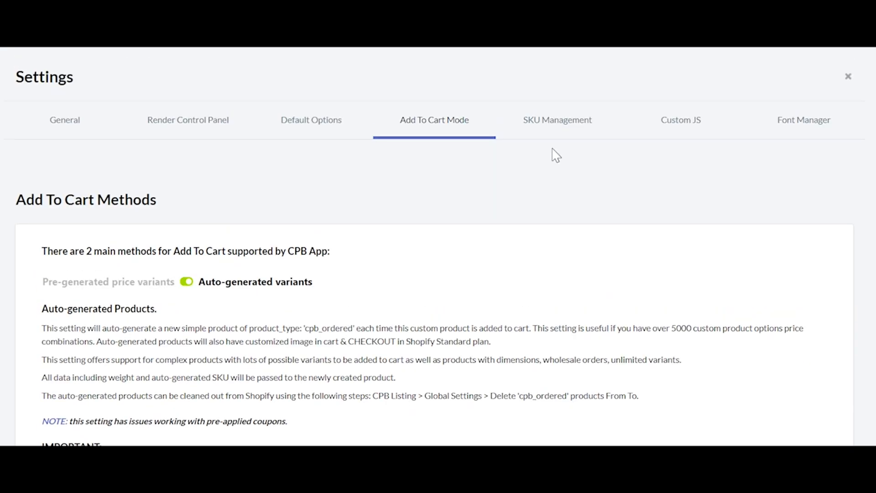
pyautogui.click(680, 121)
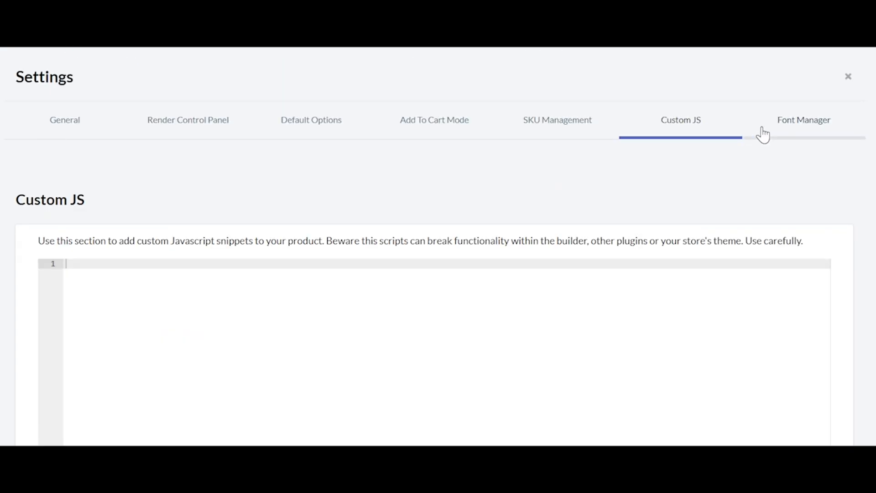
pyautogui.click(804, 121)
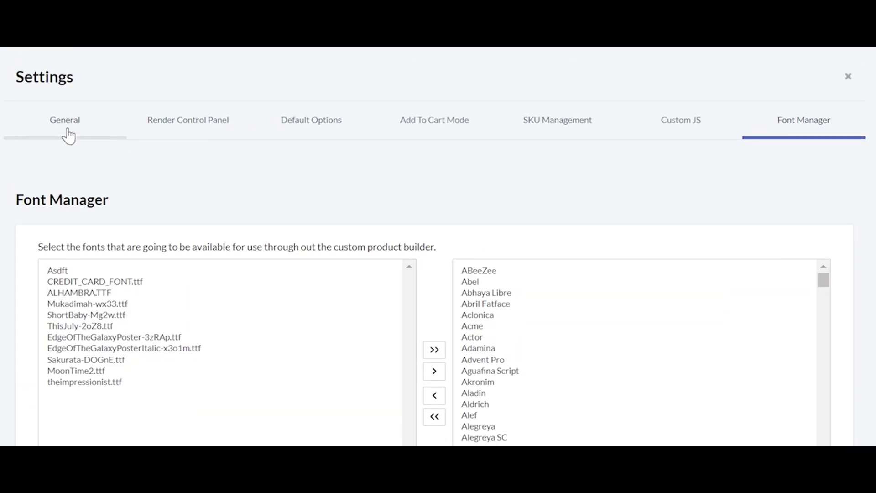
pyautogui.click(64, 121)
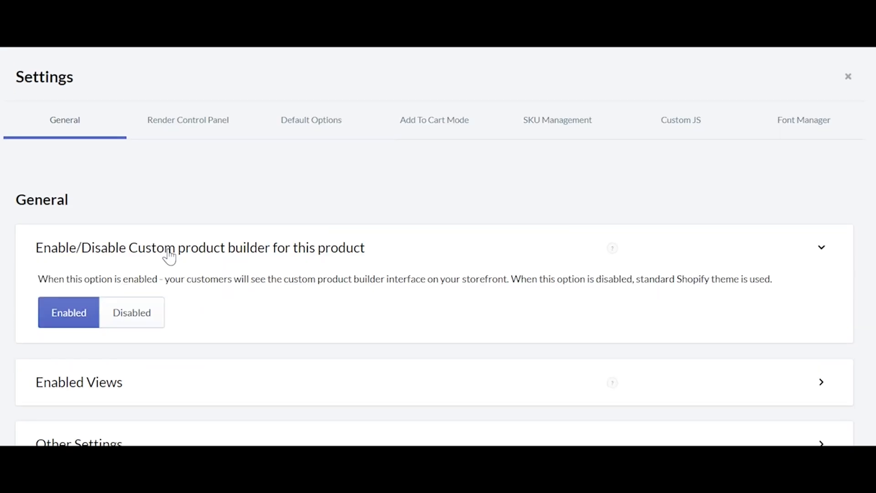
pyautogui.scroll(-3)
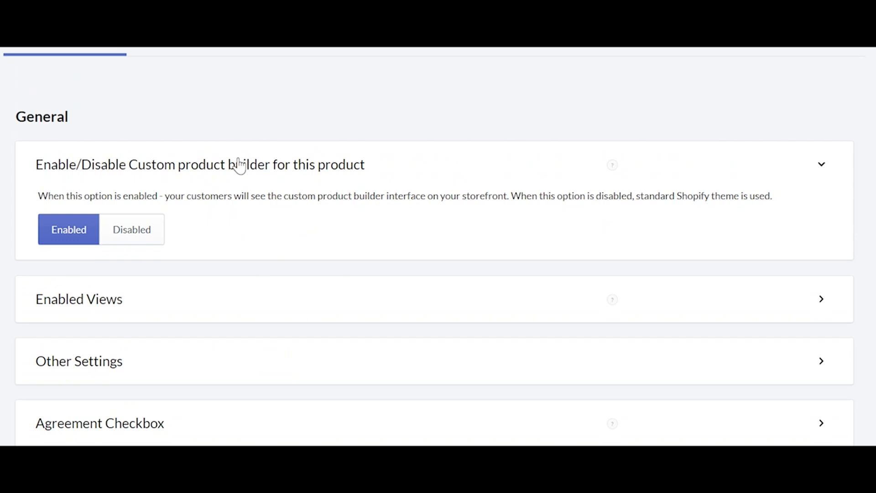
pyautogui.moveTo(86, 307)
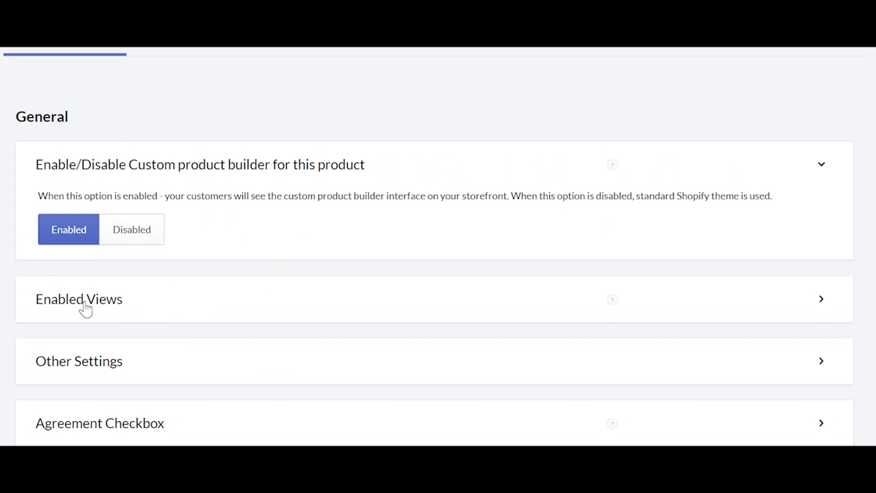
# Step: Expand Enabled Views, Other Settings, Agreement Checkbox and Quantity Settings (min 1, max 20)
pyautogui.click(78, 300)
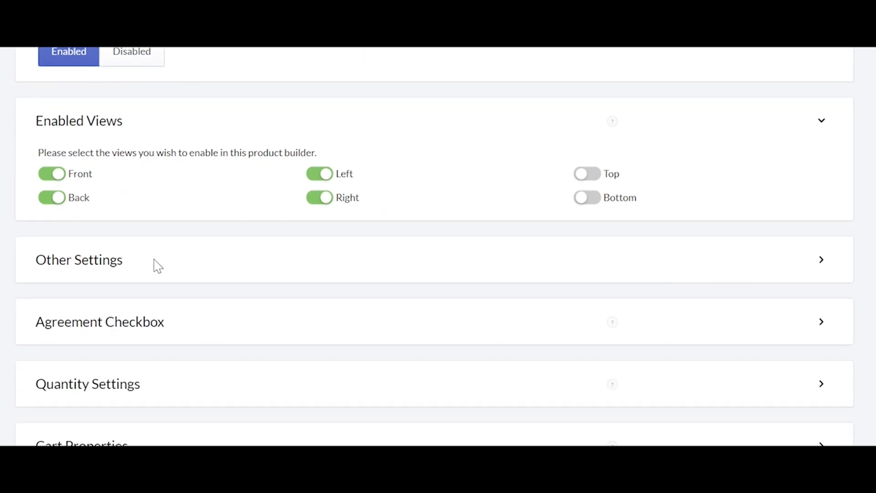
pyautogui.click(79, 259)
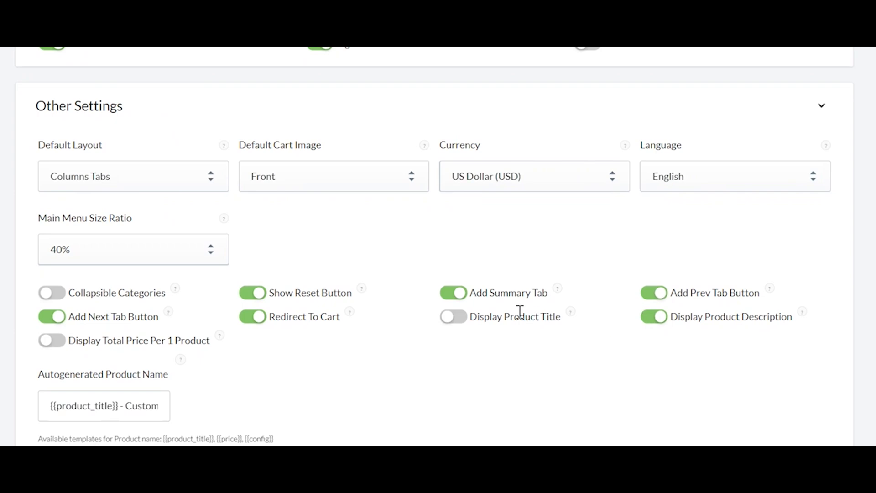
pyautogui.scroll(-3)
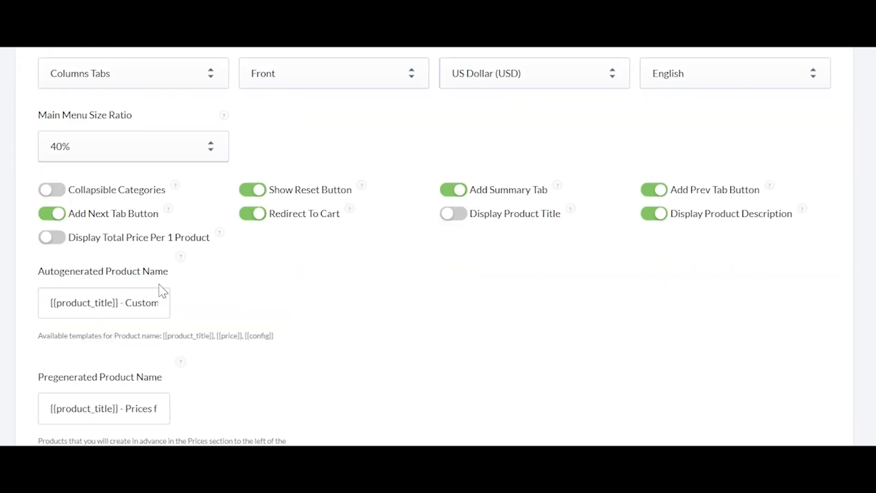
pyautogui.scroll(-3)
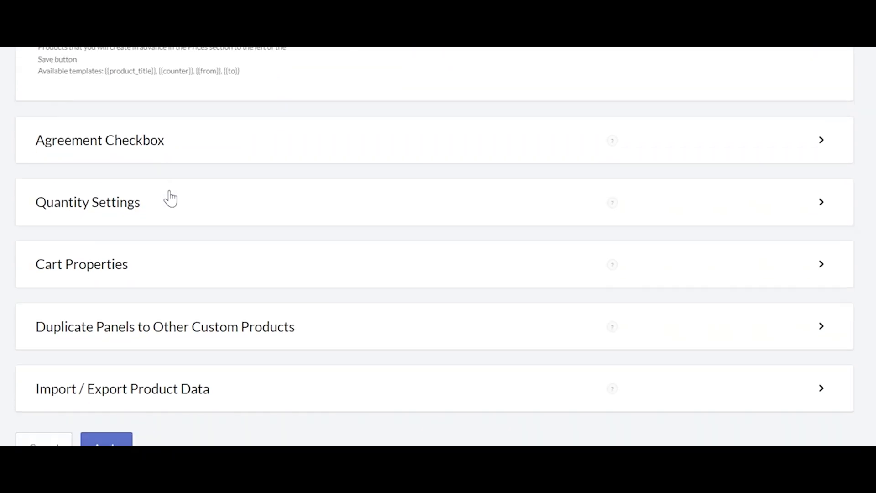
pyautogui.click(99, 140)
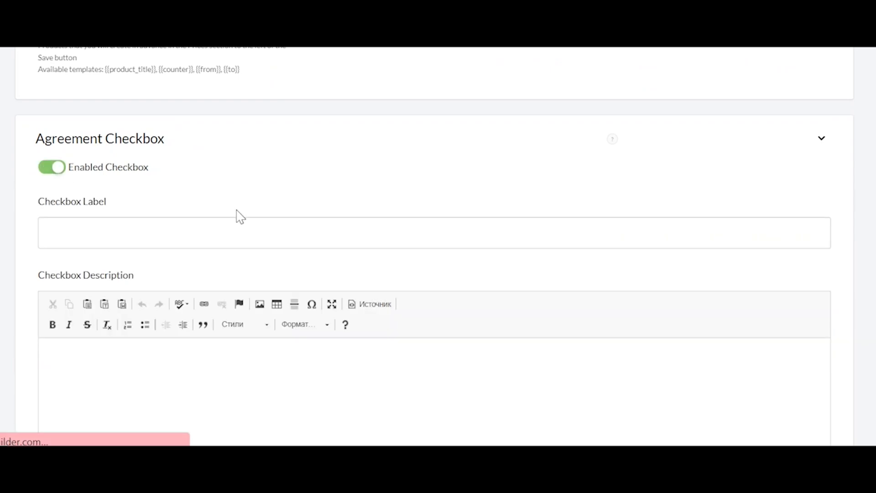
pyautogui.scroll(-3)
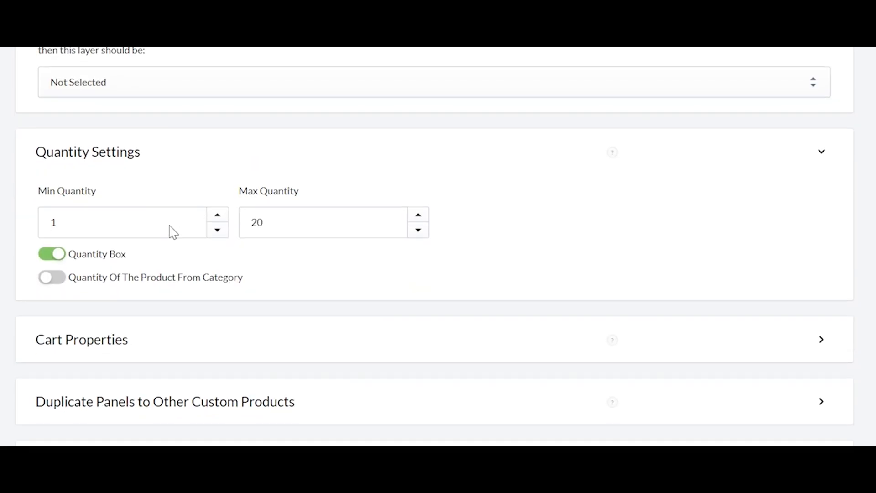
pyautogui.scroll(-3)
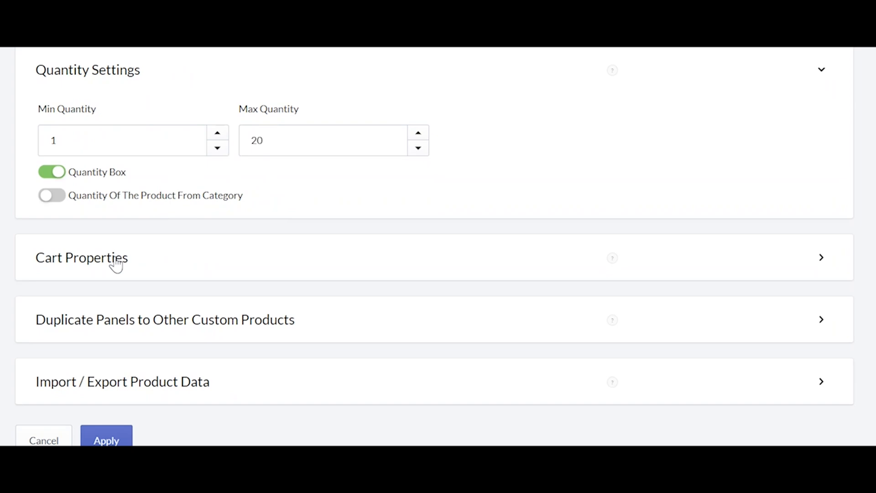
# Step: Expand Cart Properties so config ID and product URL become _configId and _productUrl
pyautogui.click(82, 257)
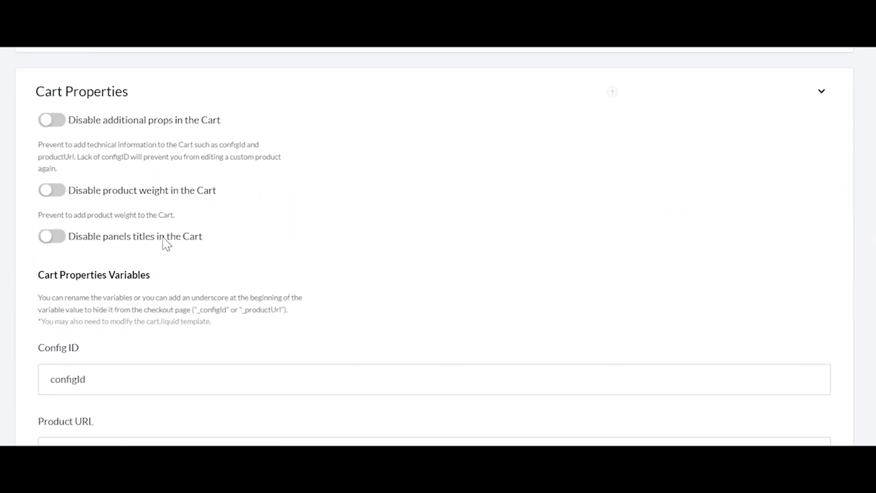
pyautogui.moveTo(49, 122)
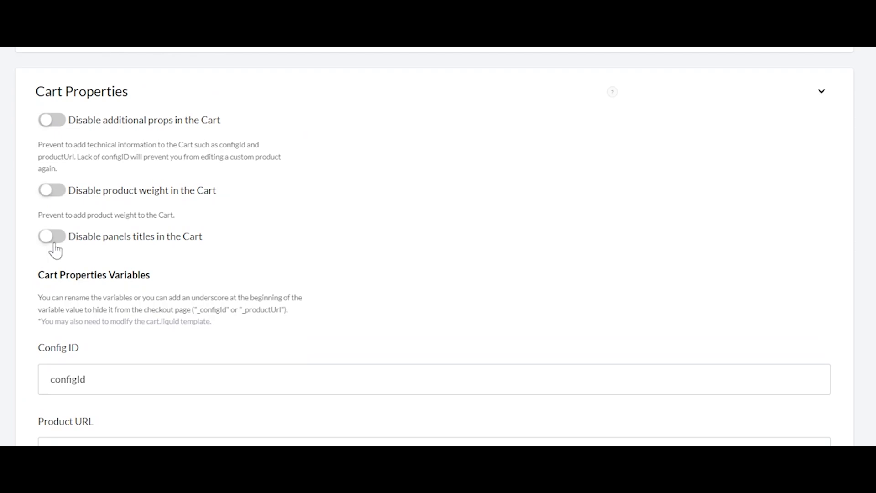
pyautogui.scroll(-3)
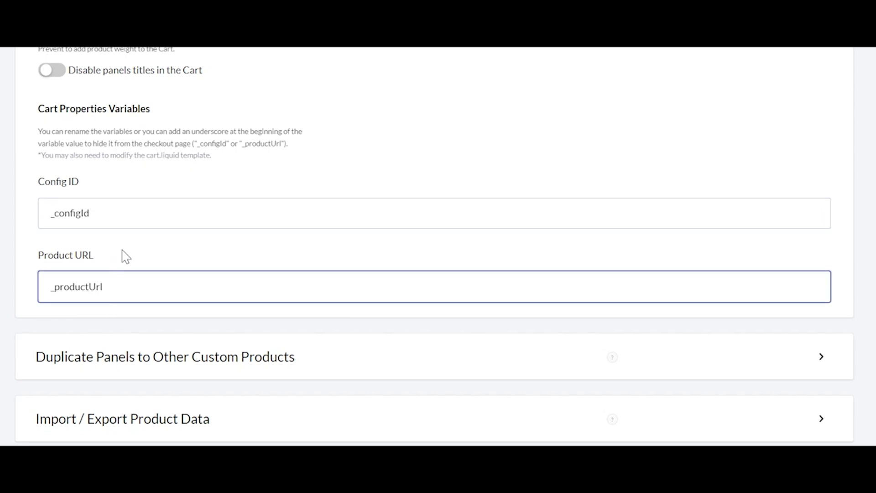
pyautogui.scroll(-3)
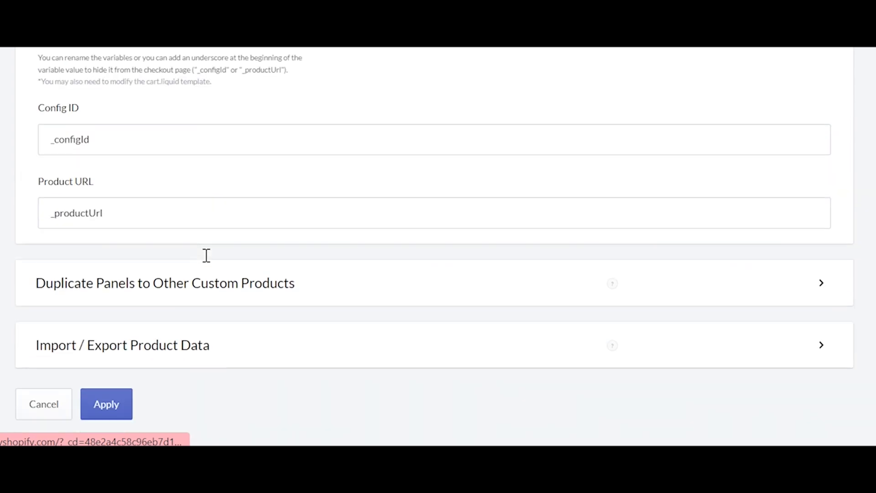
# Step: In Duplicate Panels, send the Text Monogram step with Copy All layers to the buffer
pyautogui.click(165, 283)
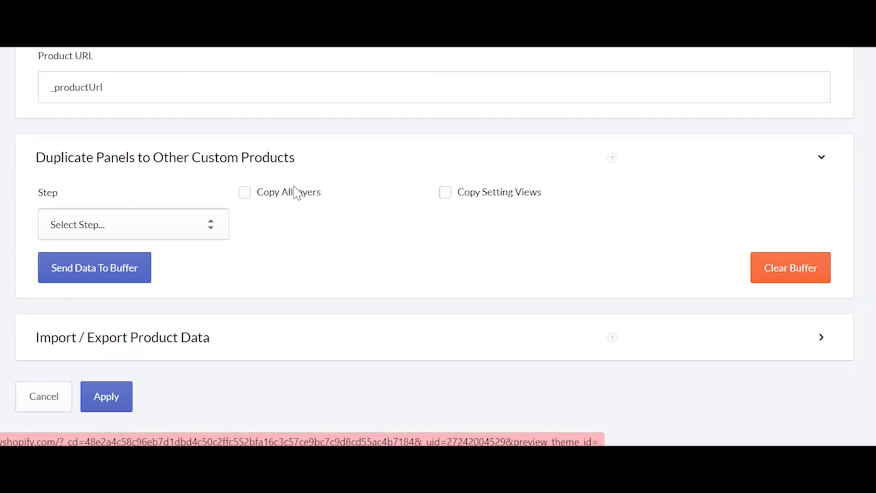
pyautogui.click(133, 224)
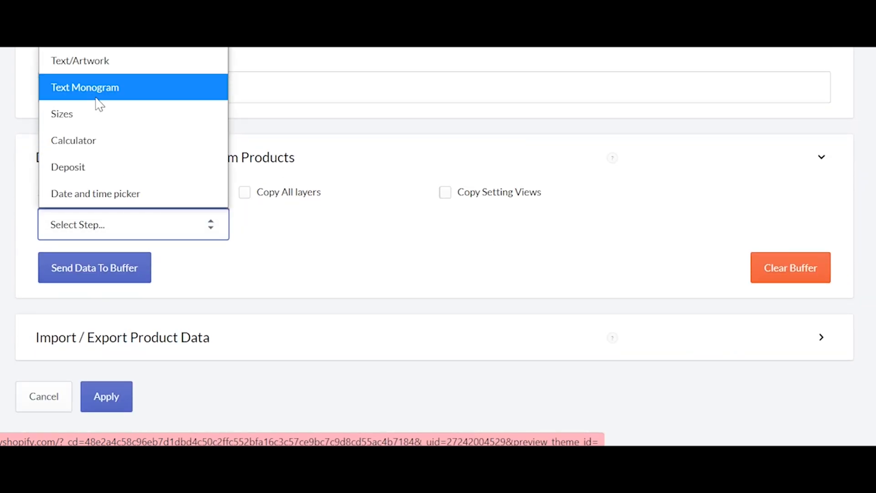
pyautogui.click(84, 88)
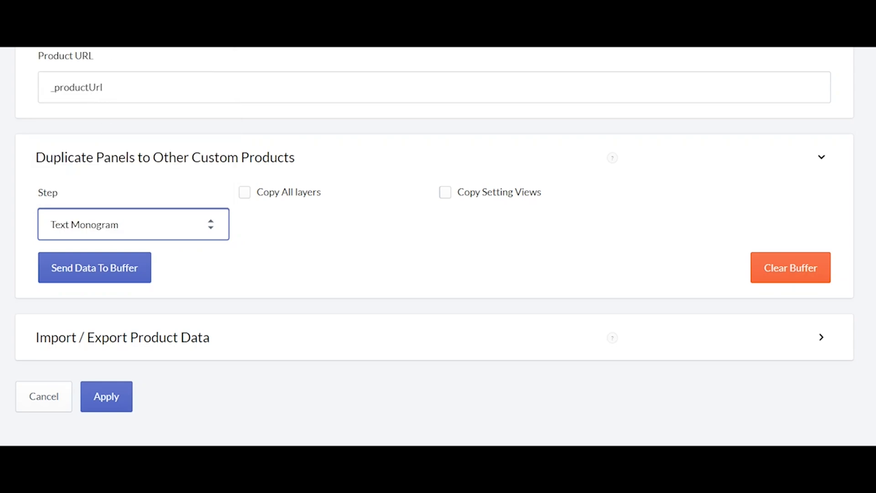
pyautogui.click(245, 192)
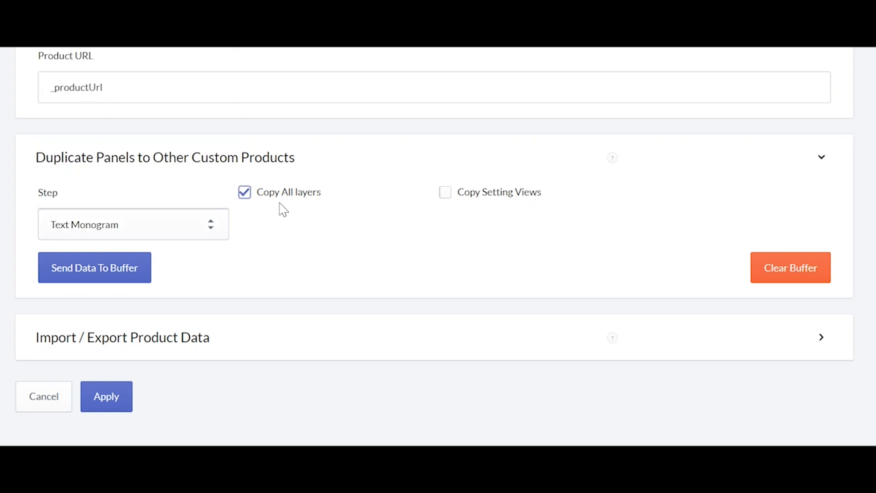
pyautogui.click(94, 268)
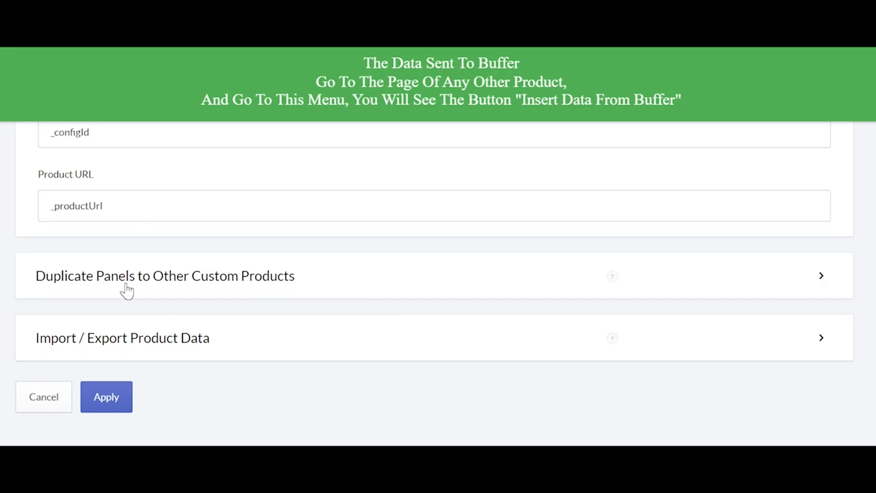
# Step: Expand Import / Export Product Data and download the product data as a JSON file
pyautogui.click(121, 337)
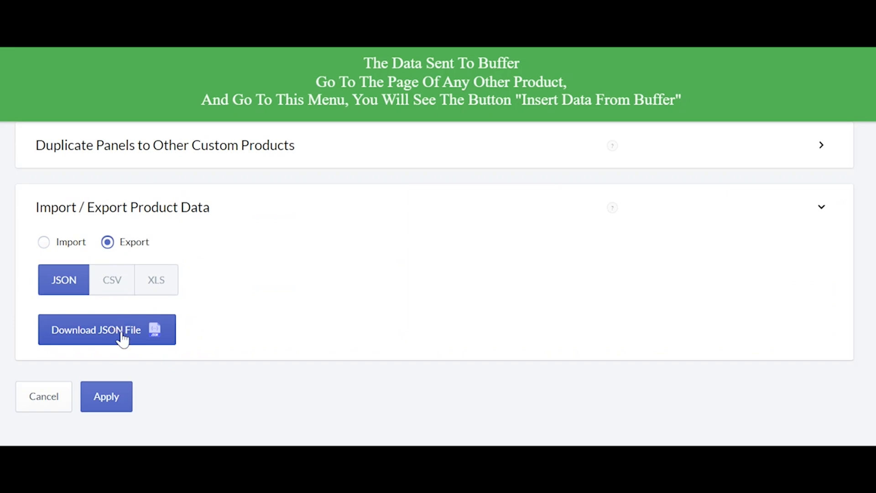
pyautogui.click(107, 329)
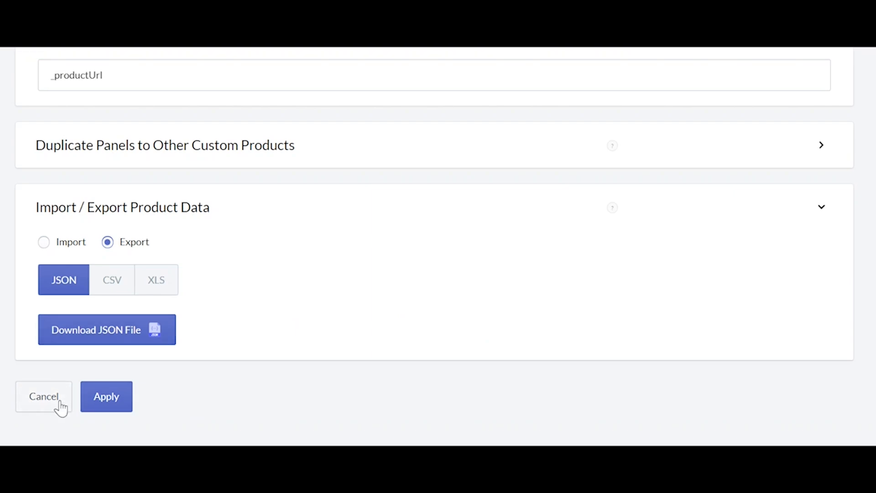
pyautogui.click(44, 396)
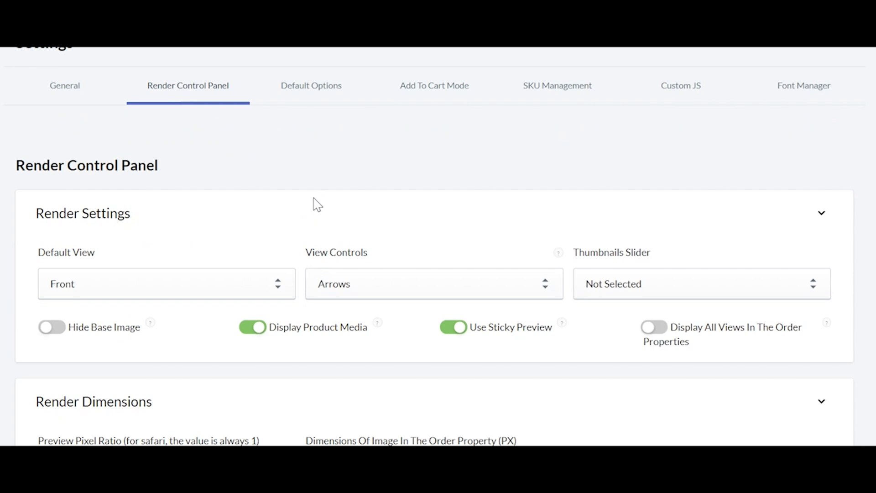
# Step: Set Thumbnails Slider to Horizontal and enable Show Render Preview In Thumbnails Slider
pyautogui.scroll(-3)
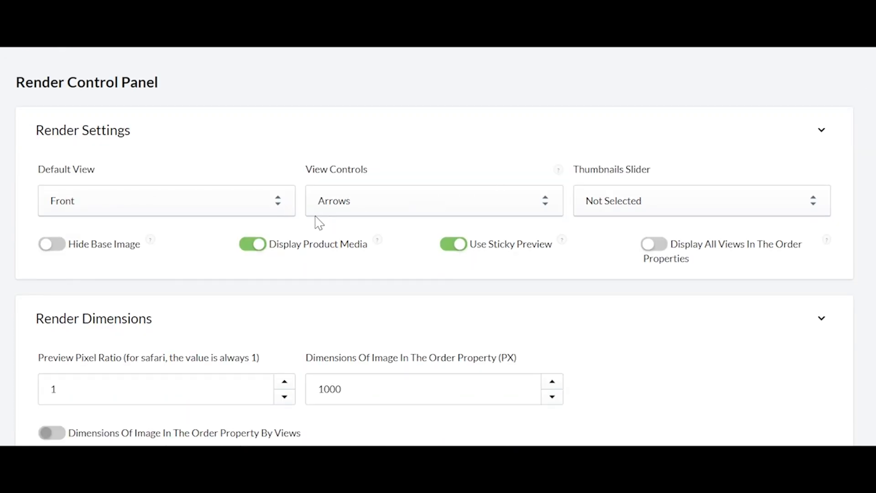
pyautogui.click(702, 200)
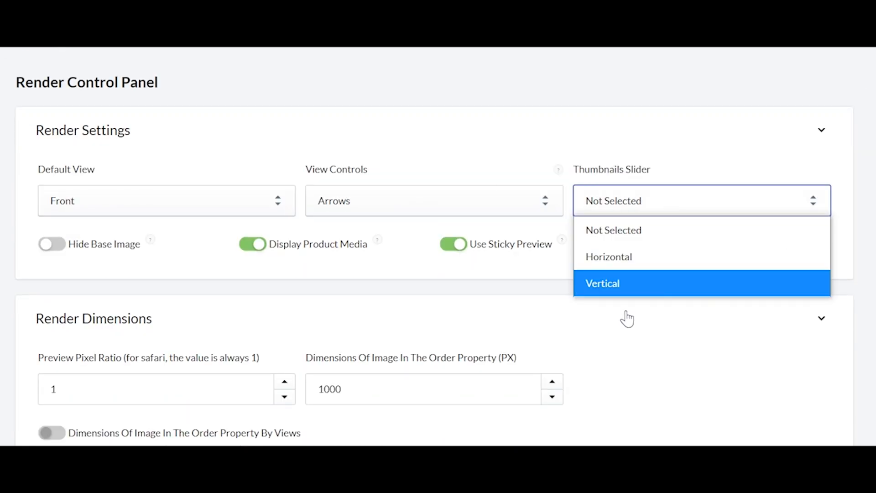
pyautogui.click(609, 257)
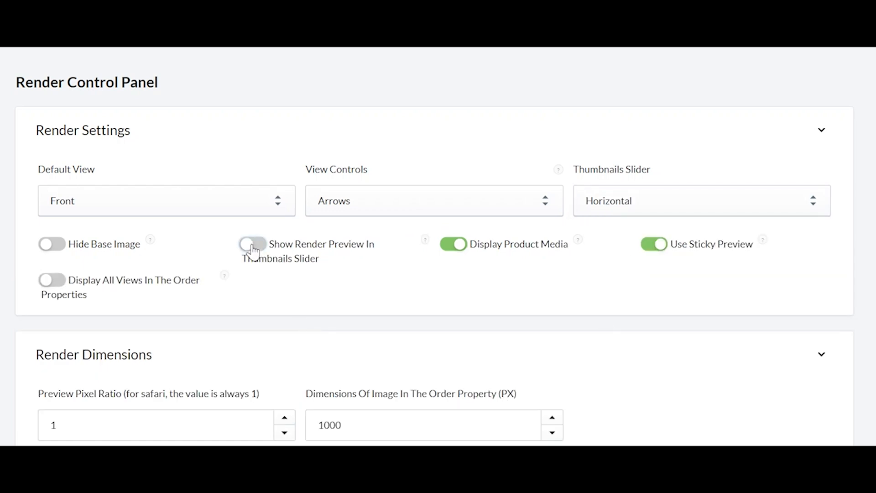
pyautogui.click(252, 244)
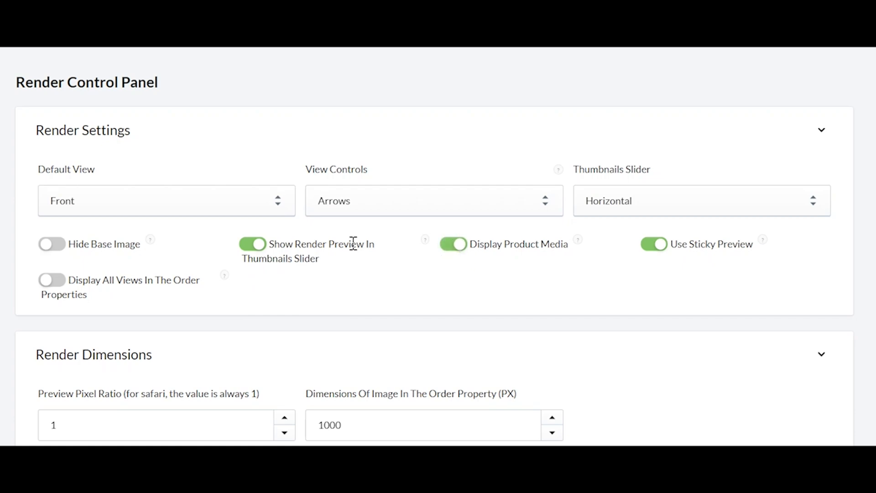
pyautogui.scroll(-3)
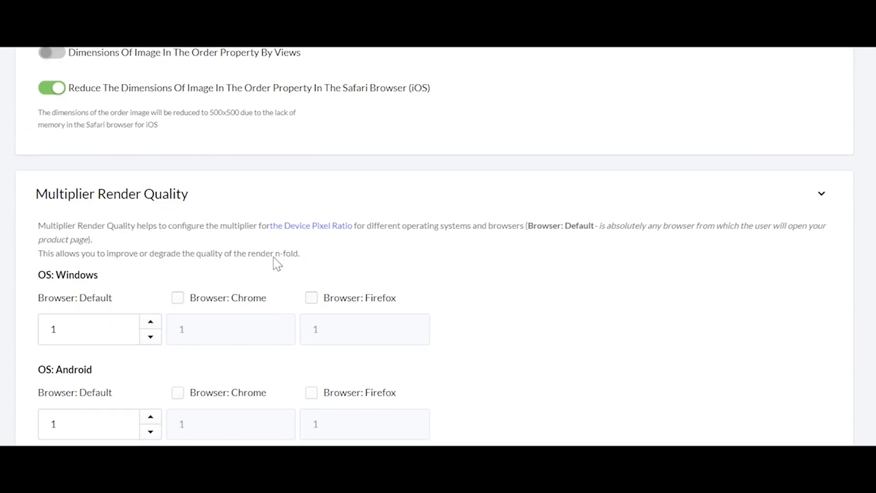
pyautogui.scroll(-3)
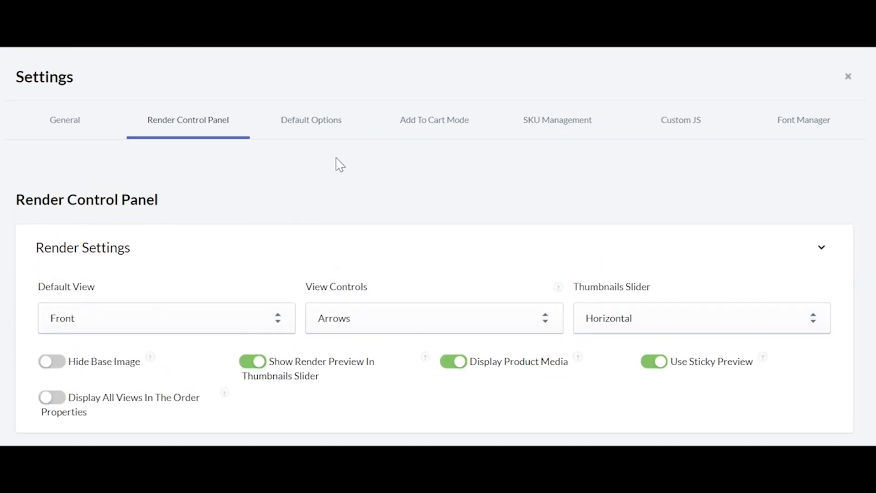
pyautogui.click(310, 120)
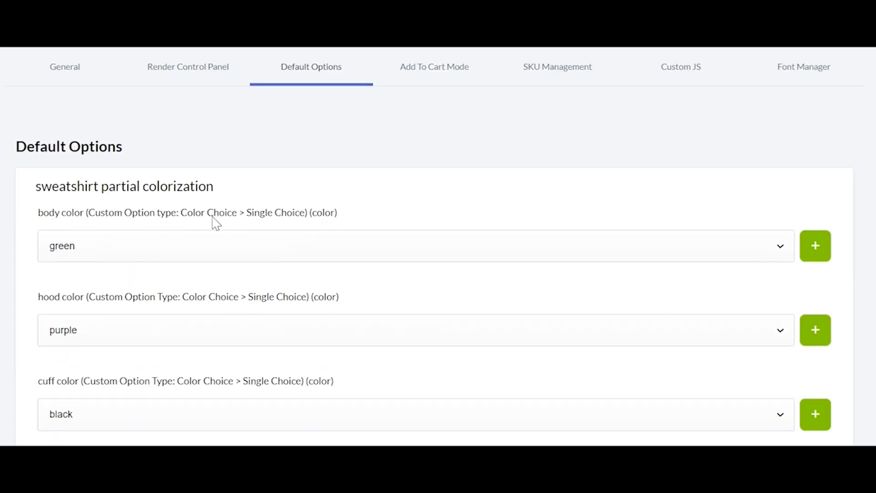
# Step: Add lavender to the default body colours of the sweatshirt partial colorization product
pyautogui.scroll(-3)
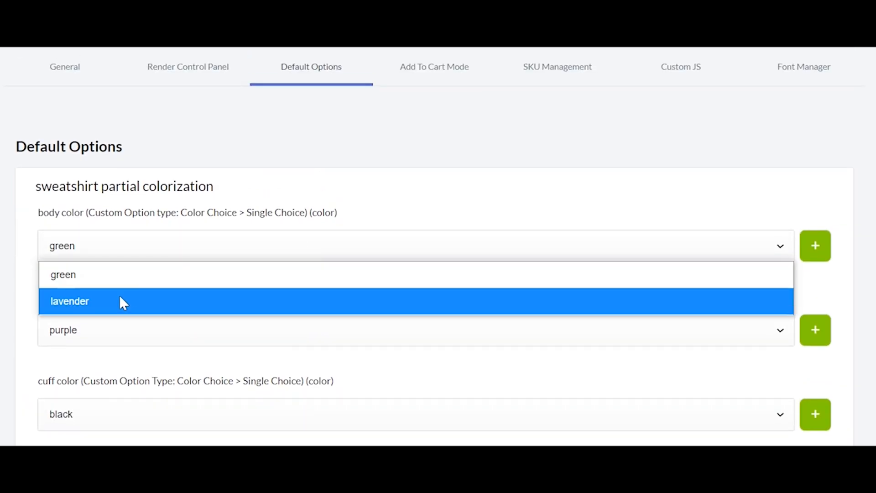
pyautogui.click(69, 301)
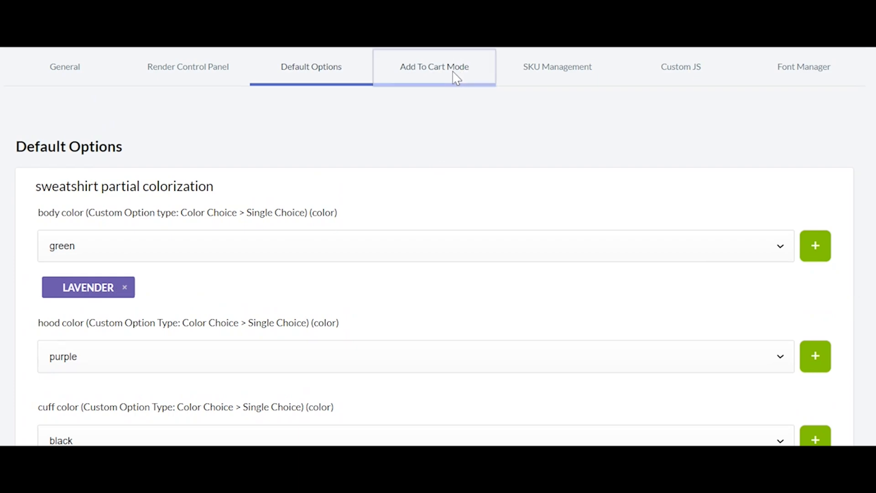
# Step: On Add To Cart Mode, compare Pre-generated and Auto-generated variants and review the explanations
pyautogui.click(435, 67)
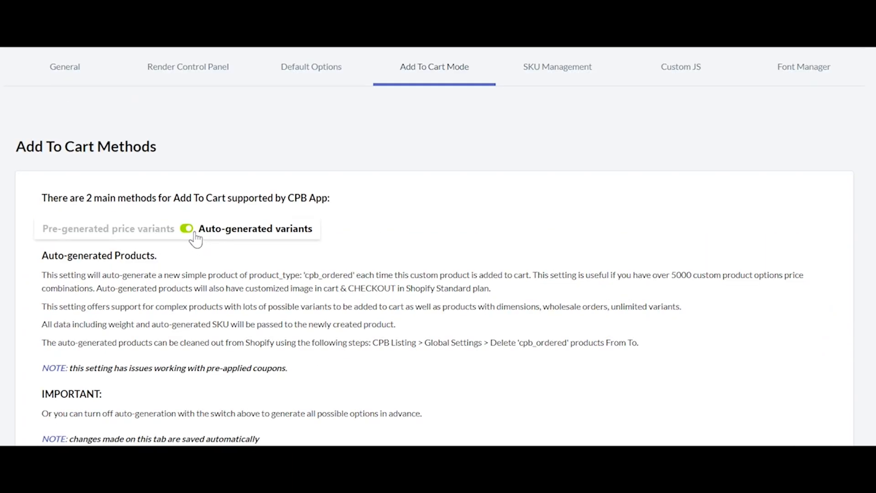
pyautogui.click(187, 228)
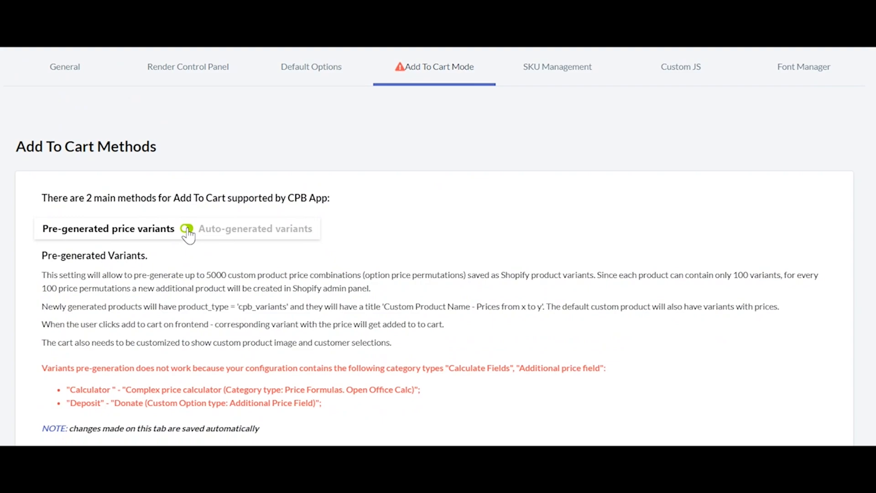
pyautogui.click(186, 228)
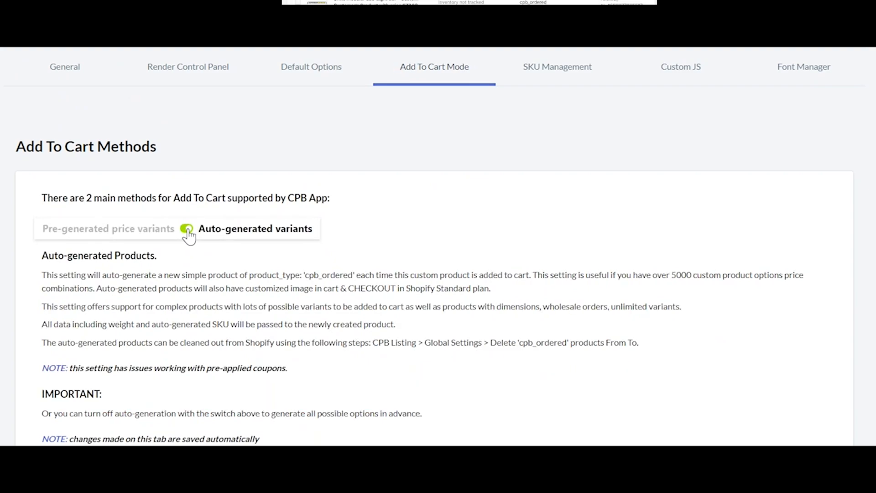
pyautogui.scroll(-3)
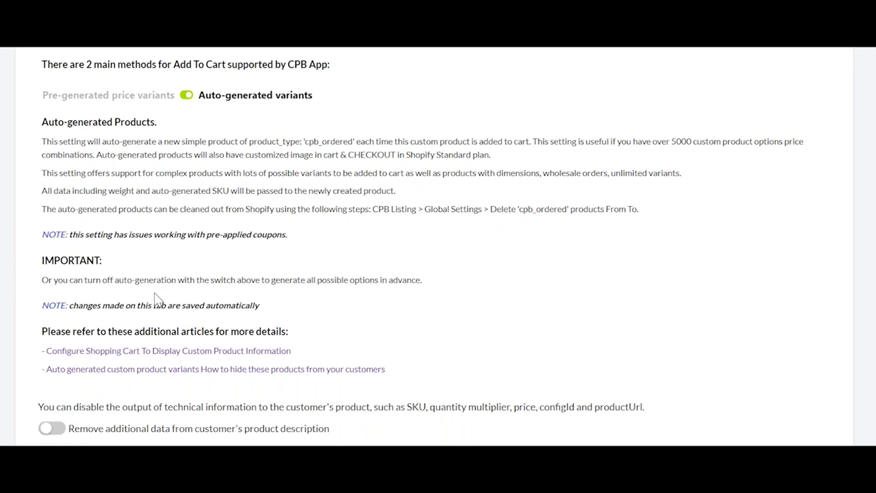
pyautogui.scroll(-3)
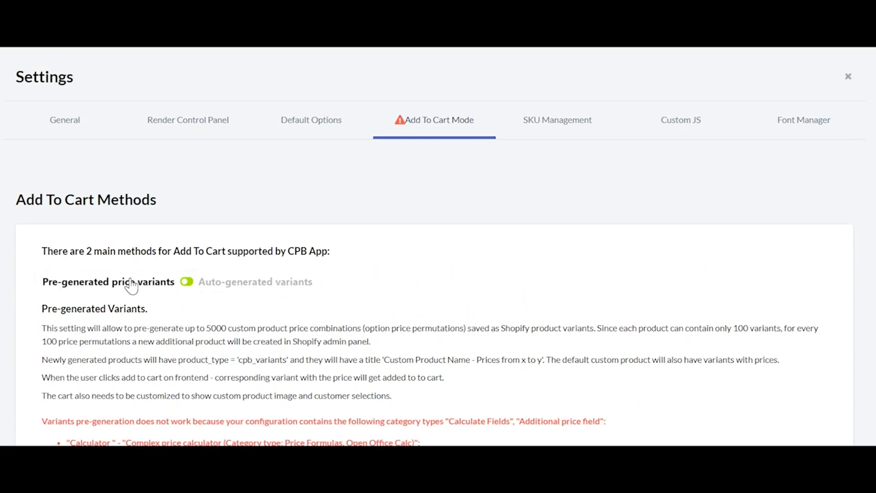
pyautogui.scroll(-3)
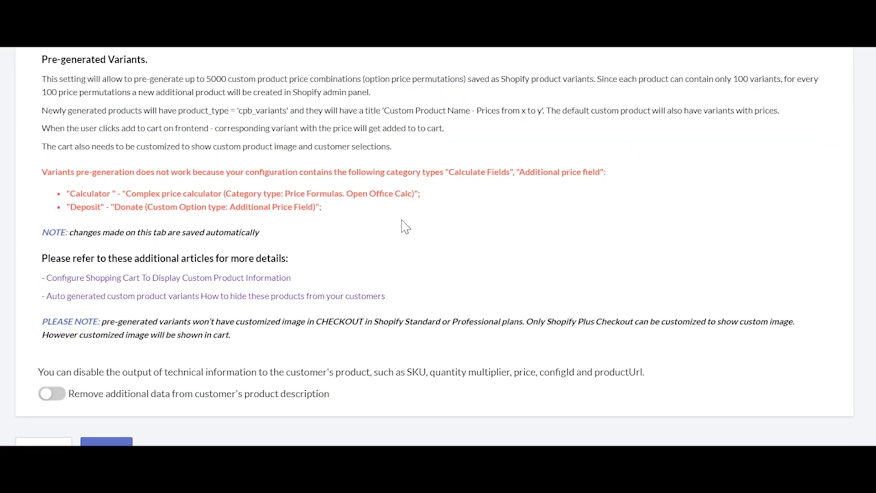
pyautogui.scroll(-3)
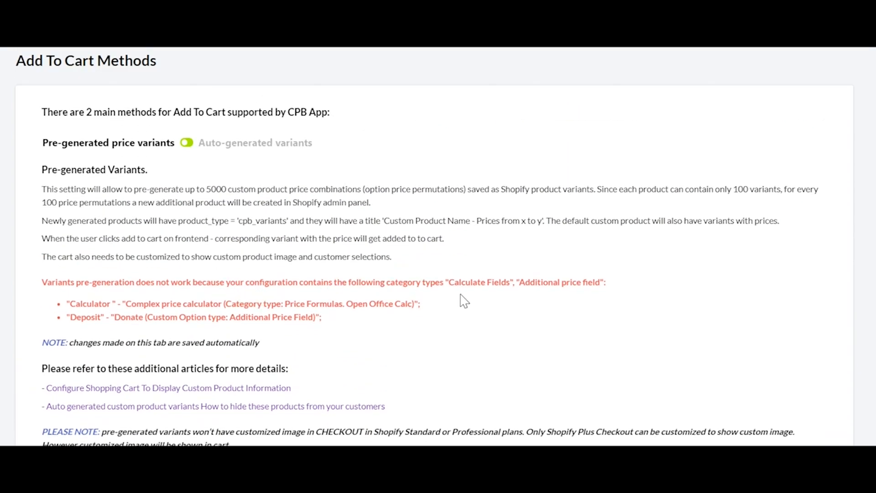
pyautogui.moveTo(256, 237)
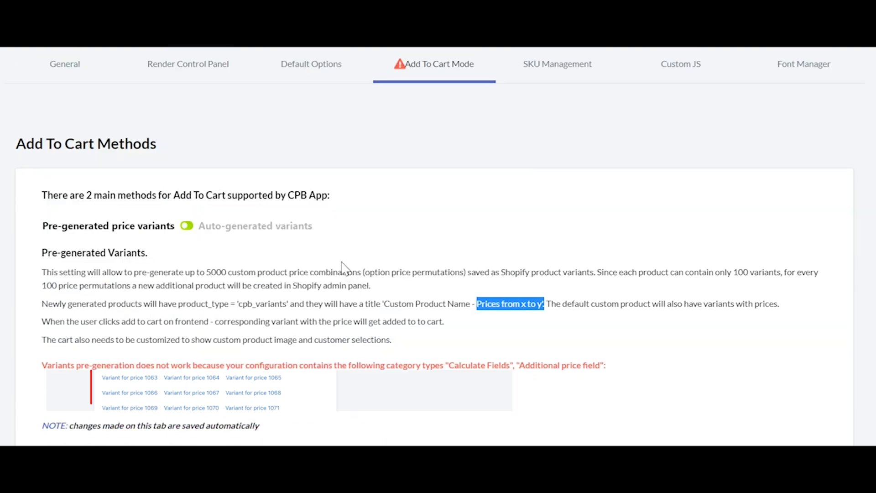
# Step: Leave the add-to-cart method on Auto-generated variants and move on to SKU Management
pyautogui.click(186, 226)
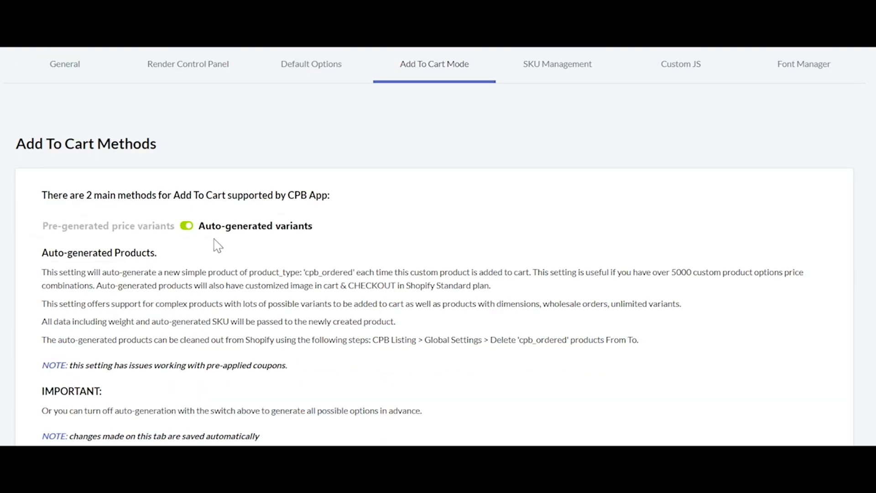
pyautogui.click(186, 226)
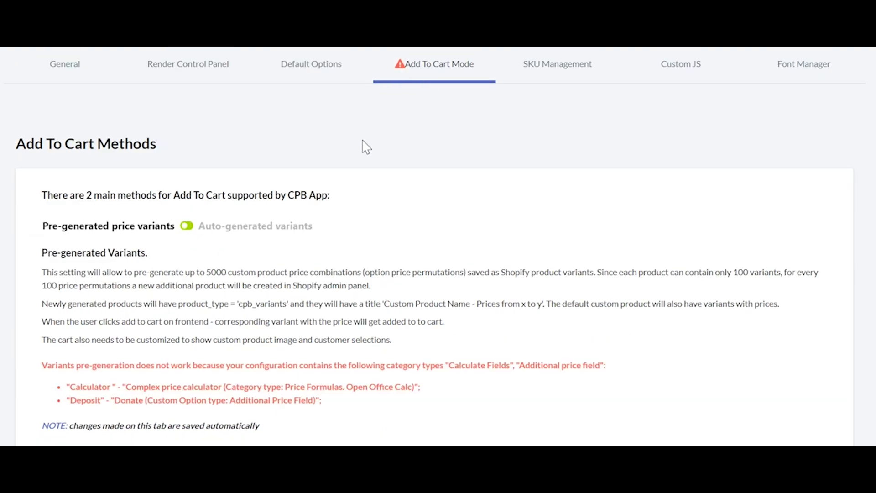
pyautogui.click(187, 226)
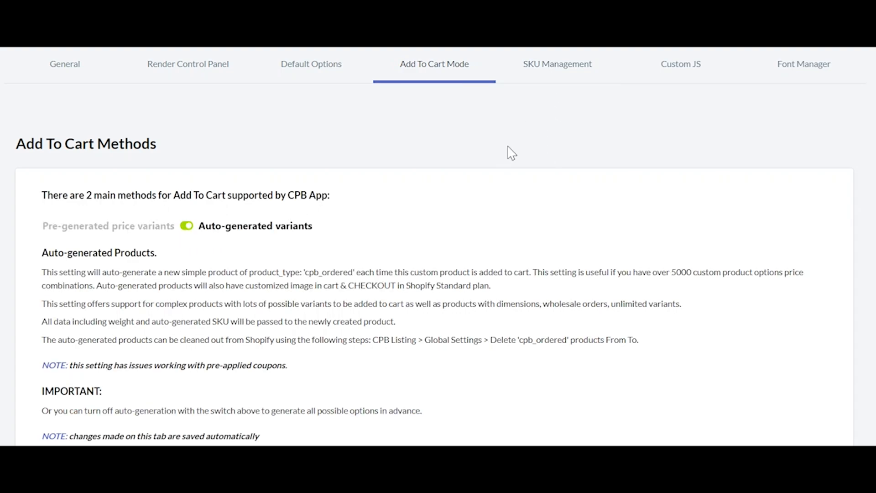
pyautogui.click(557, 64)
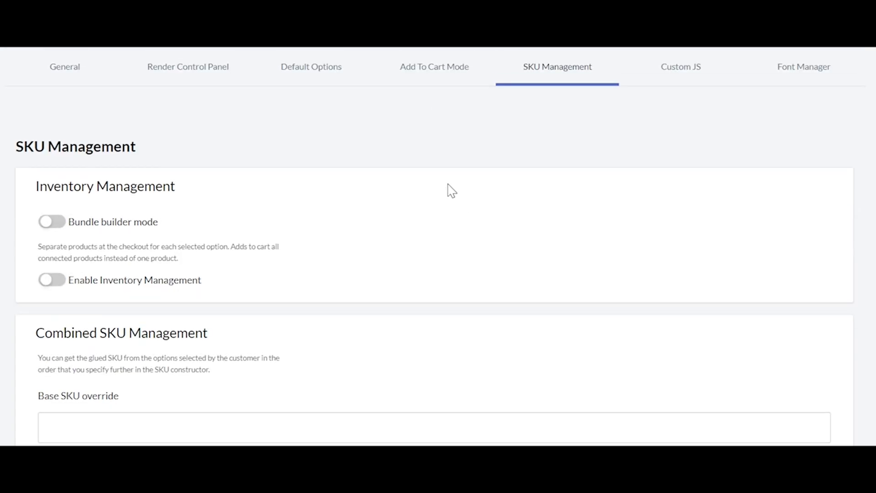
# Step: Try the Bundle builder mode toggle and highlight its explanation text
pyautogui.click(51, 222)
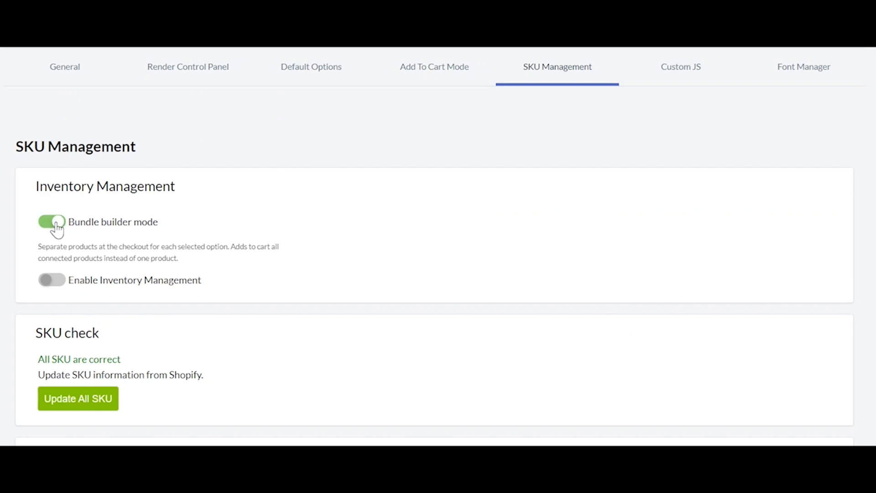
pyautogui.moveTo(37, 247); pyautogui.dragTo(178, 258)
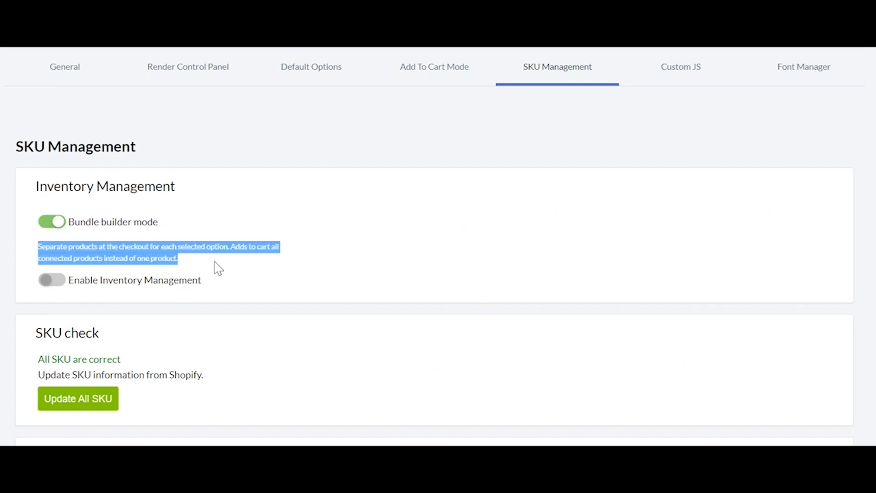
pyautogui.scroll(-3)
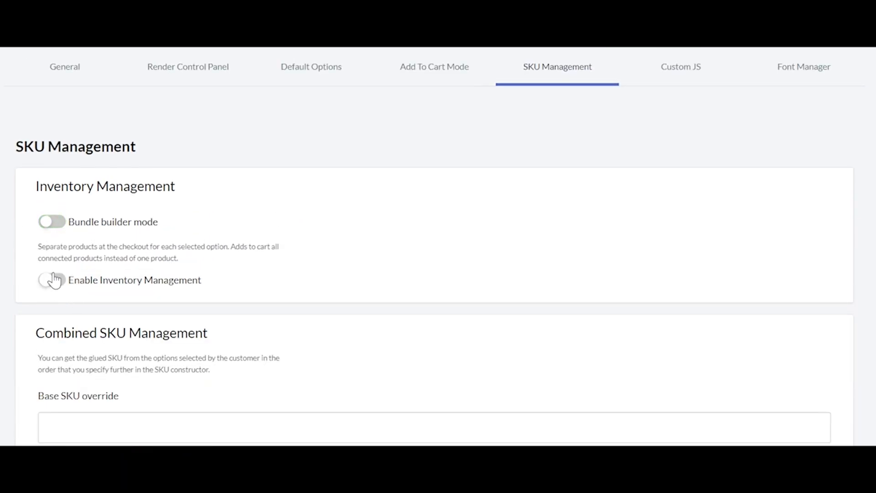
# Step: Turn on Enable Inventory Management, confirming webhooks exist and every SKU is correct
pyautogui.click(50, 280)
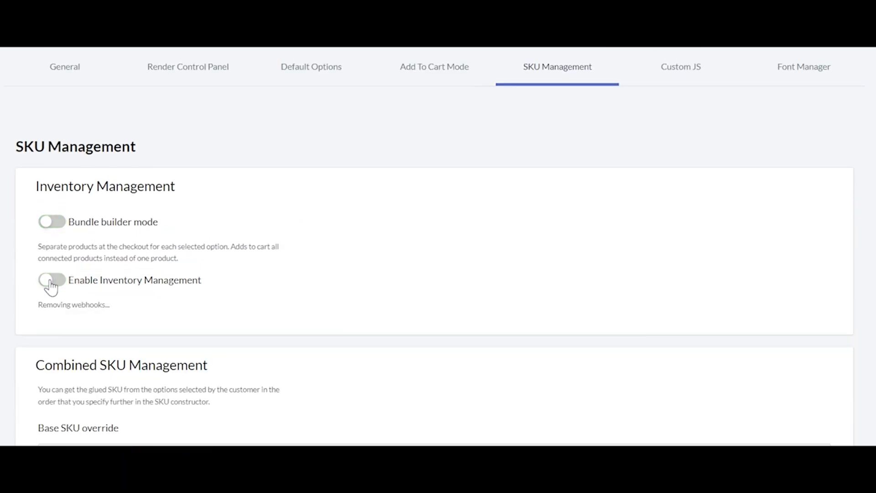
pyautogui.click(51, 281)
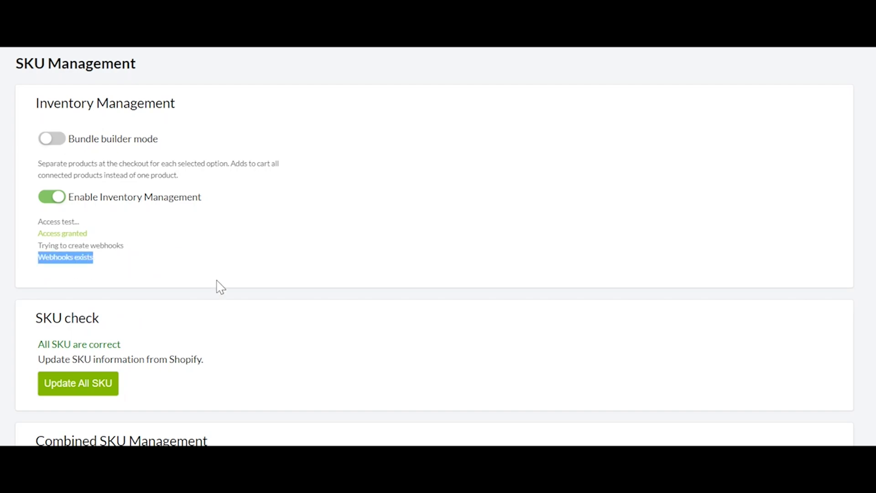
pyautogui.scroll(-3)
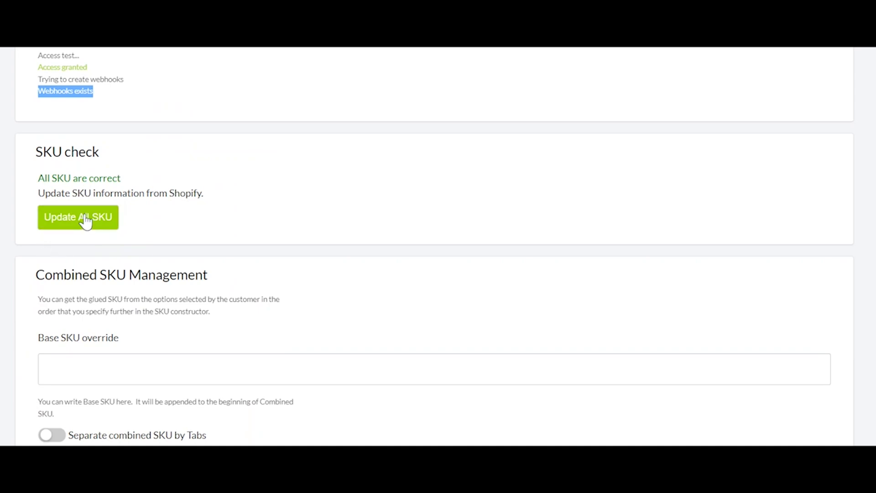
pyautogui.moveTo(296, 177)
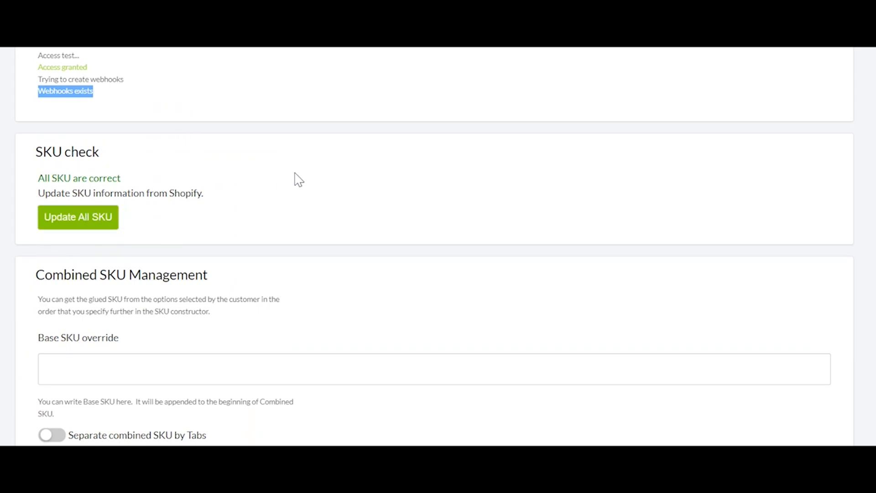
pyautogui.scroll(3)
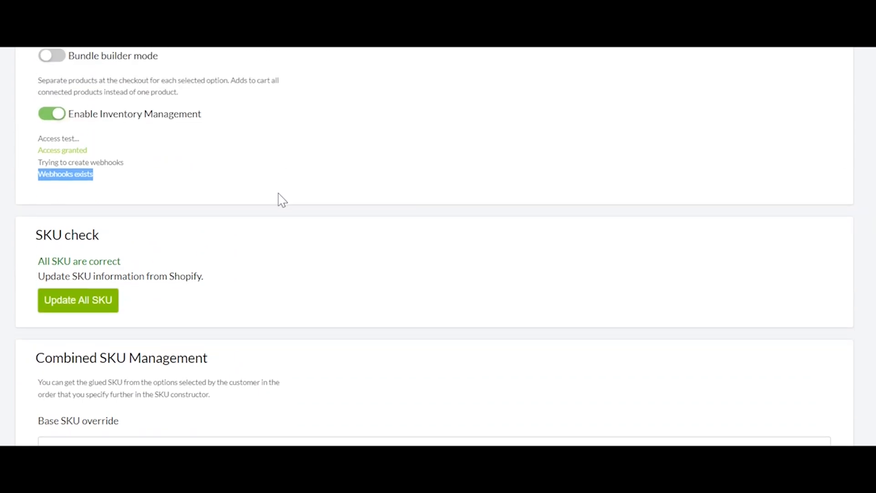
pyautogui.scroll(-3)
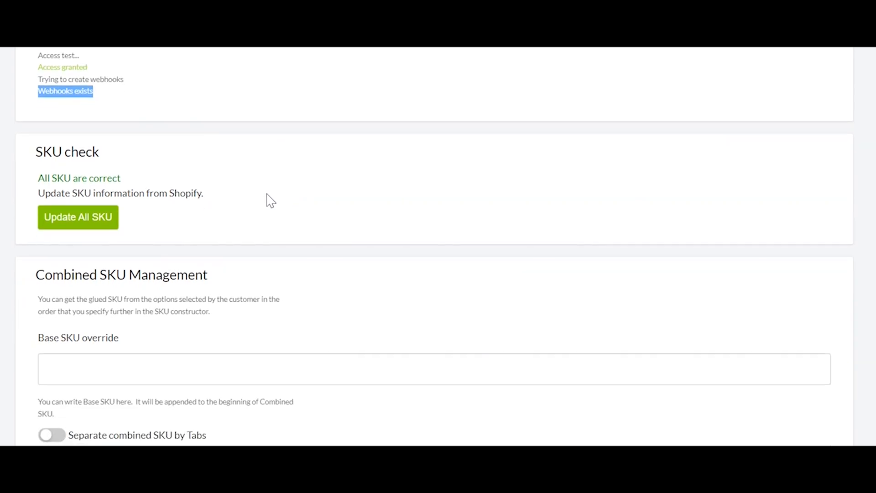
pyautogui.scroll(-3)
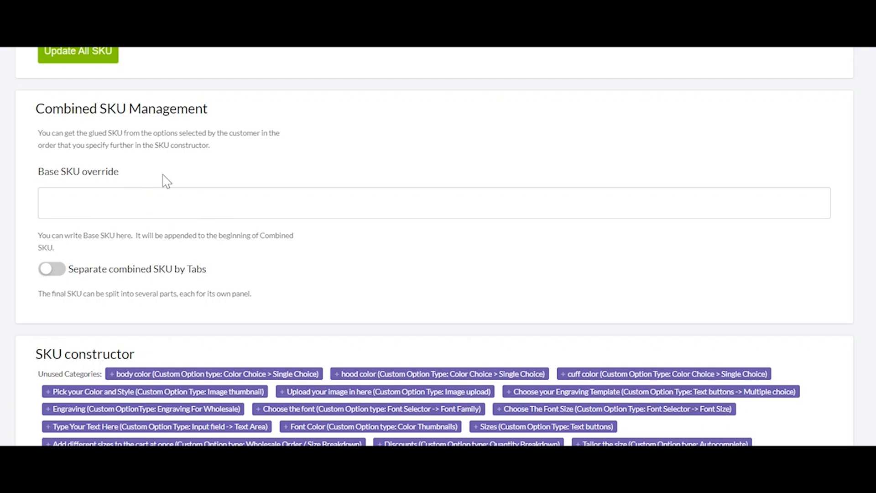
pyautogui.moveTo(69, 318)
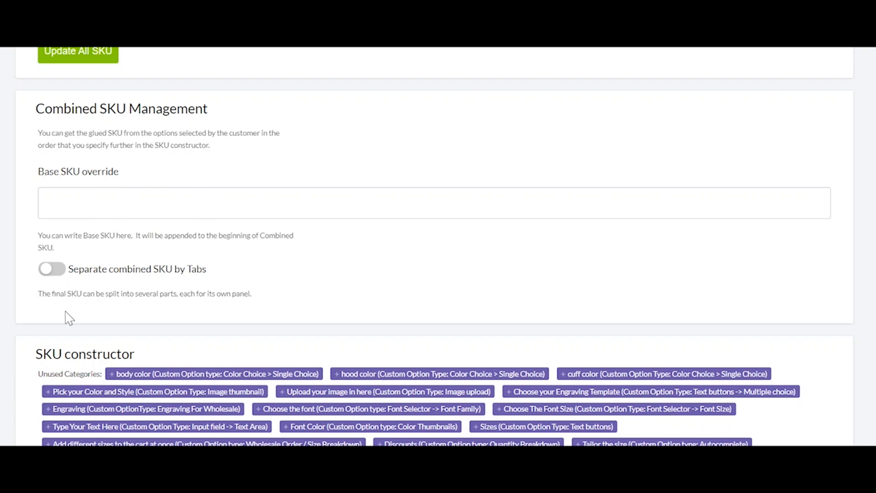
# Step: Toggle Separate combined SKU by Tabs off again, then view Custom JS and the Font Manager
pyautogui.click(50, 281)
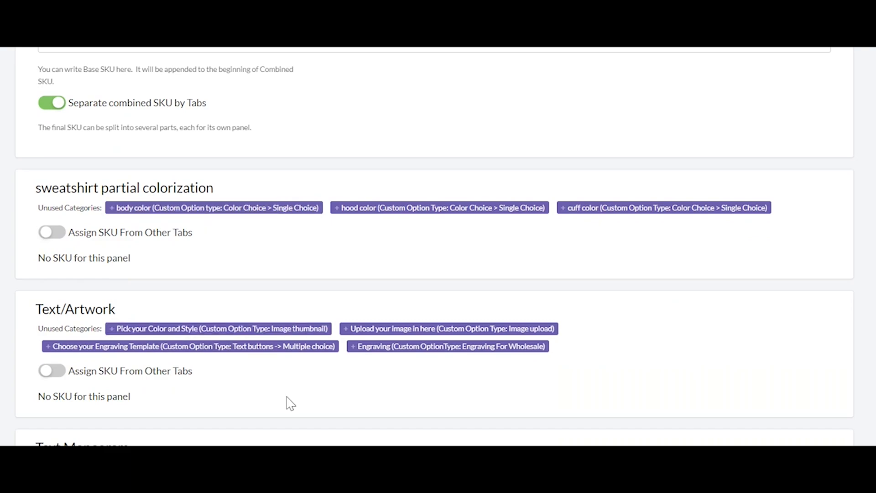
pyautogui.click(53, 102)
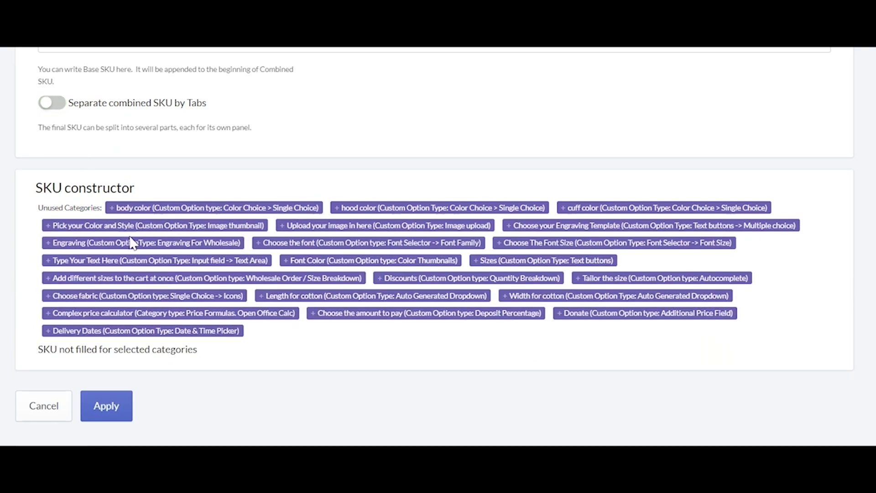
pyautogui.scroll(3)
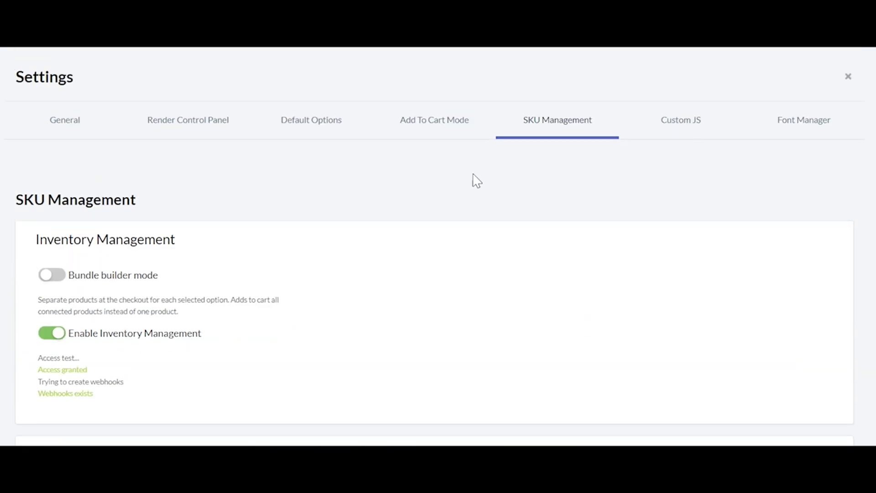
pyautogui.click(681, 121)
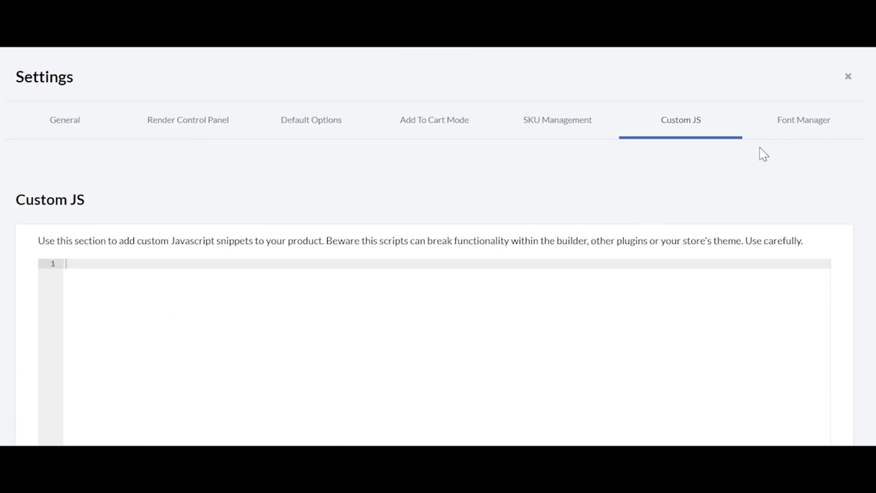
pyautogui.click(803, 121)
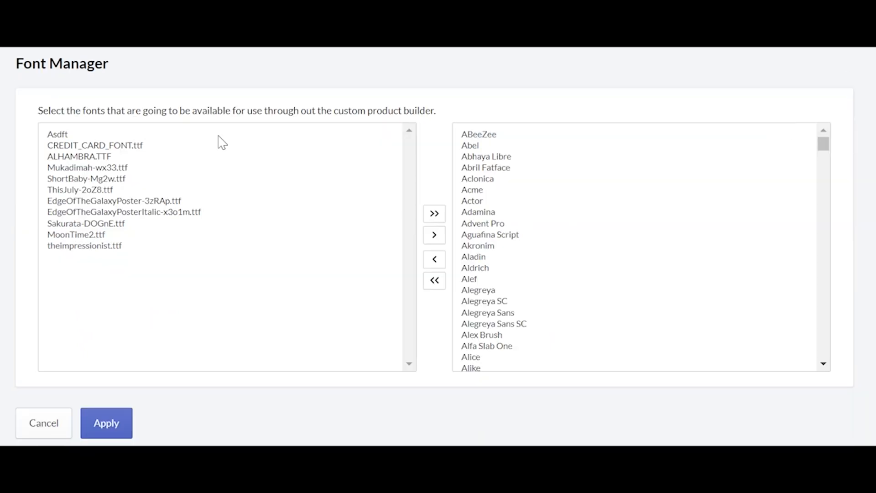